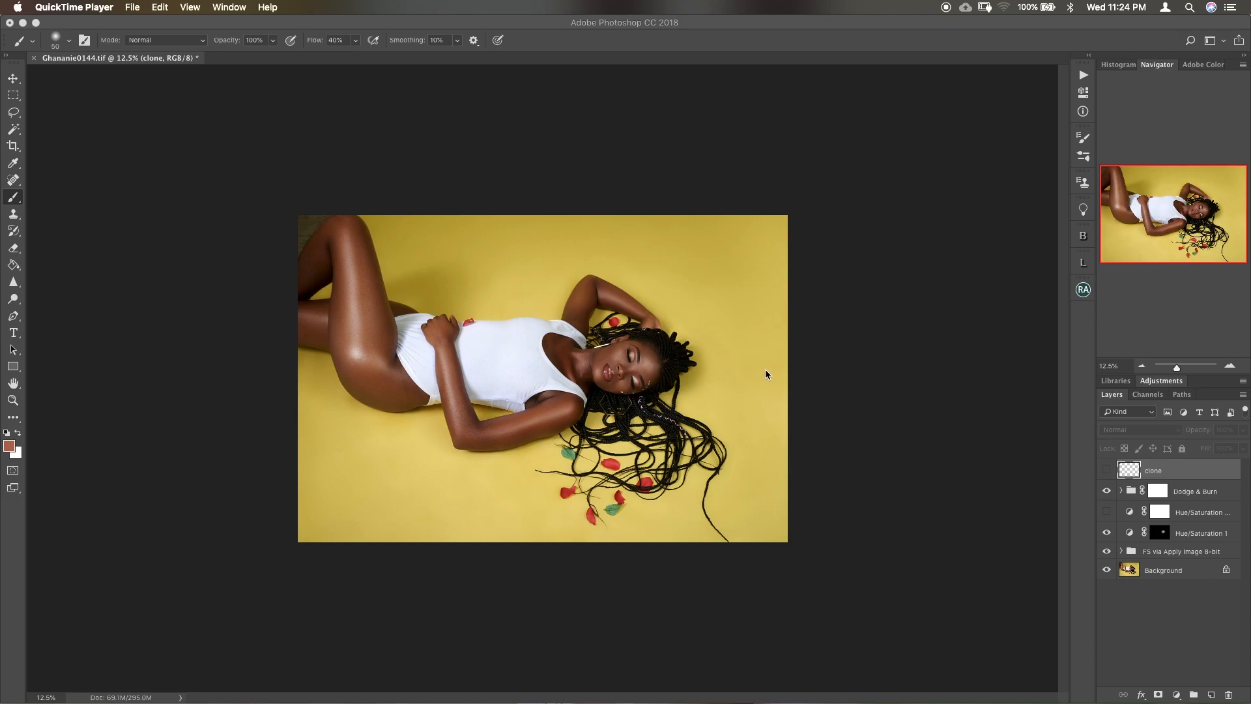
mouse_move(474, 497)
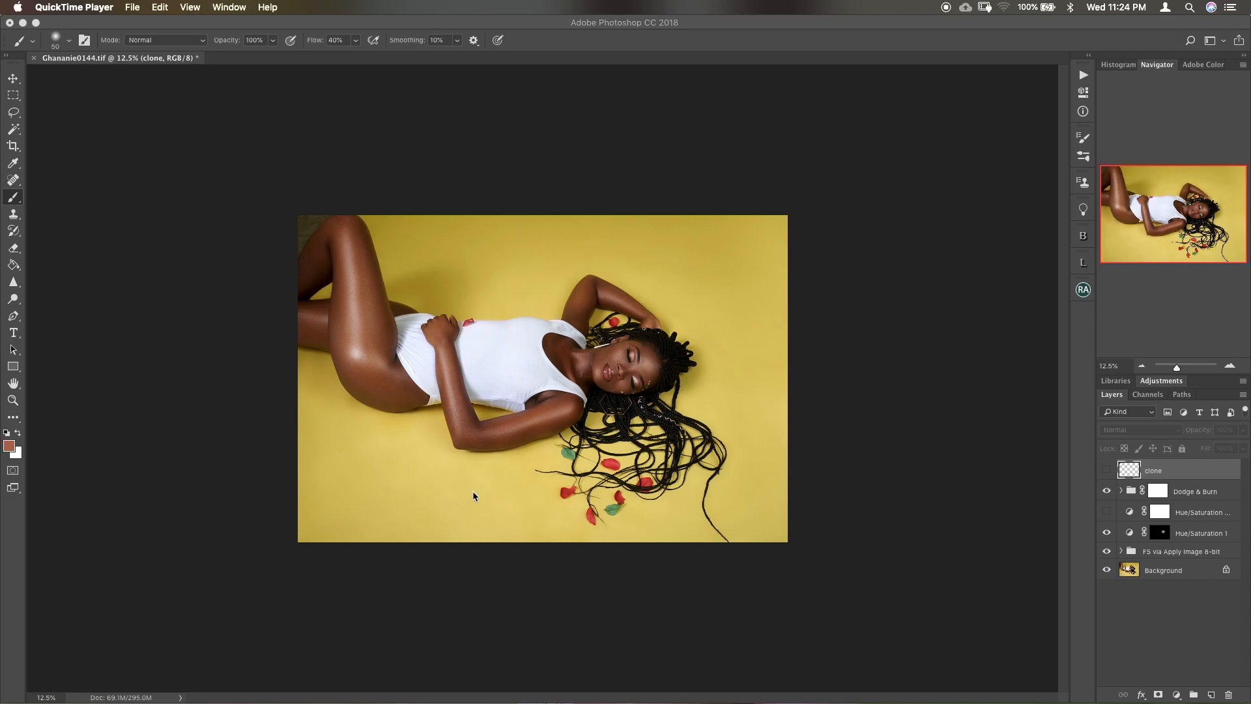
mouse_move(652, 354)
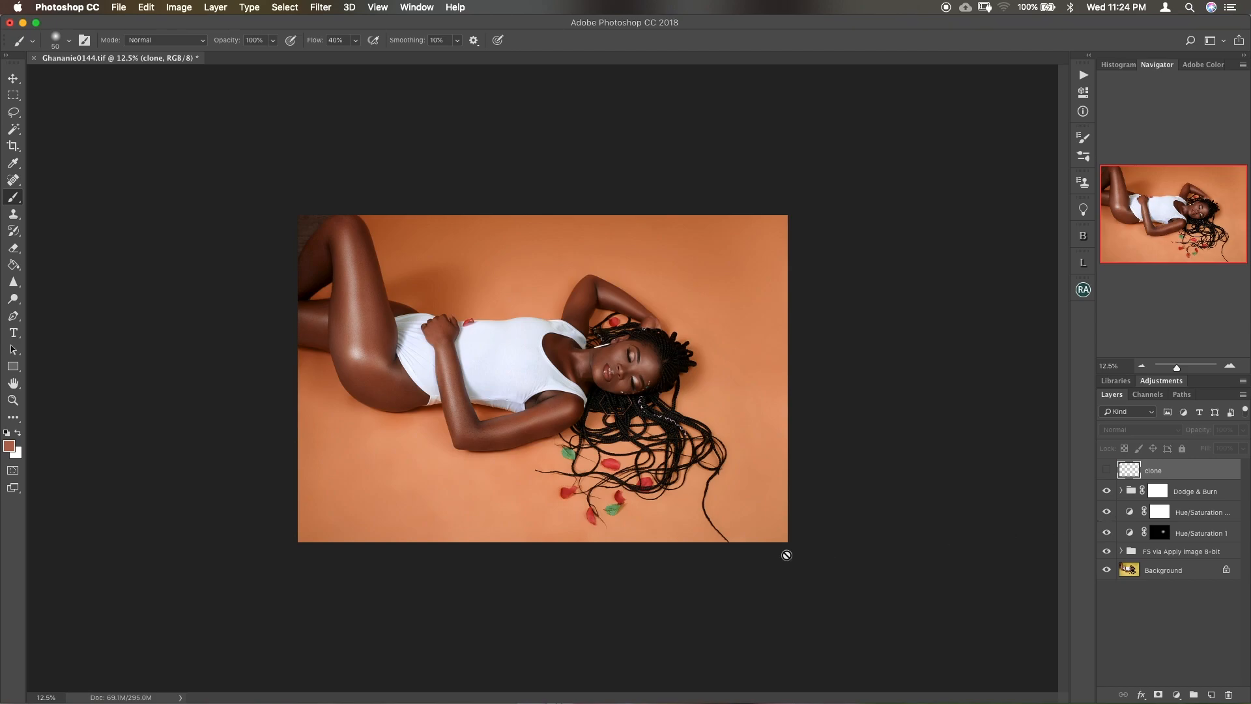
mouse_move(1053, 497)
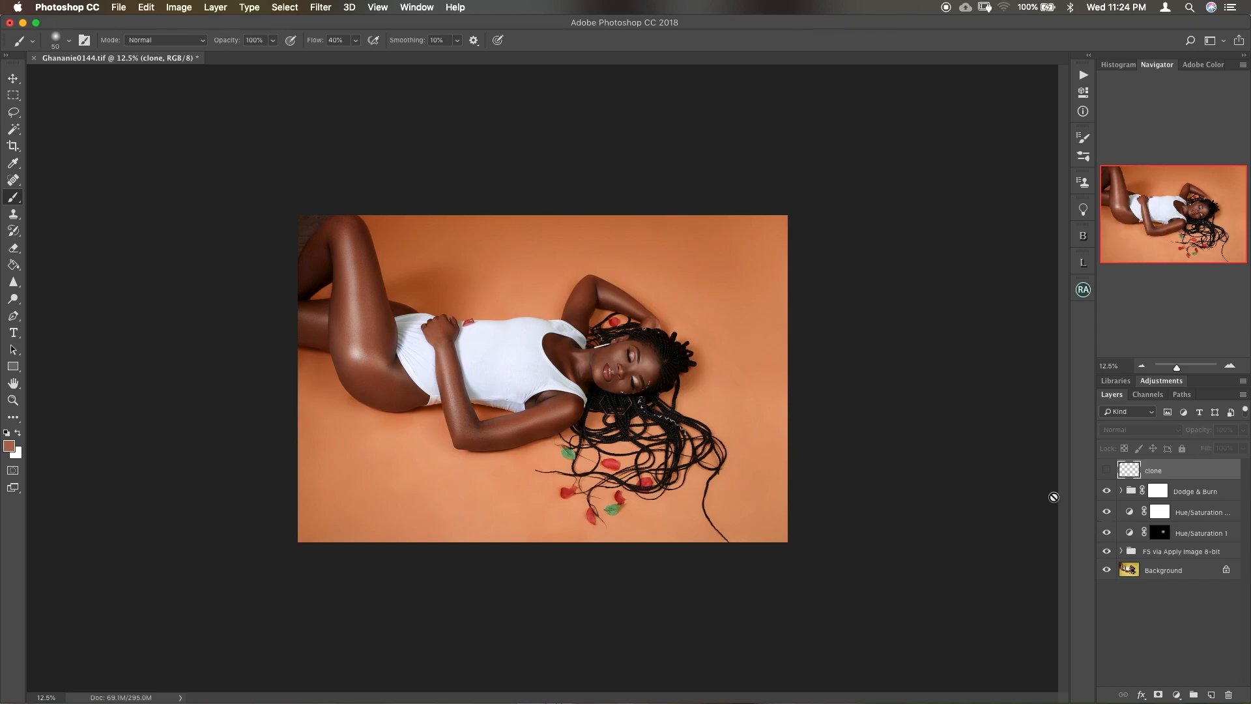
Step: Hide the upper Hue/Saturation layer so the backdrop returns to its original yellow
left_click(1106, 511)
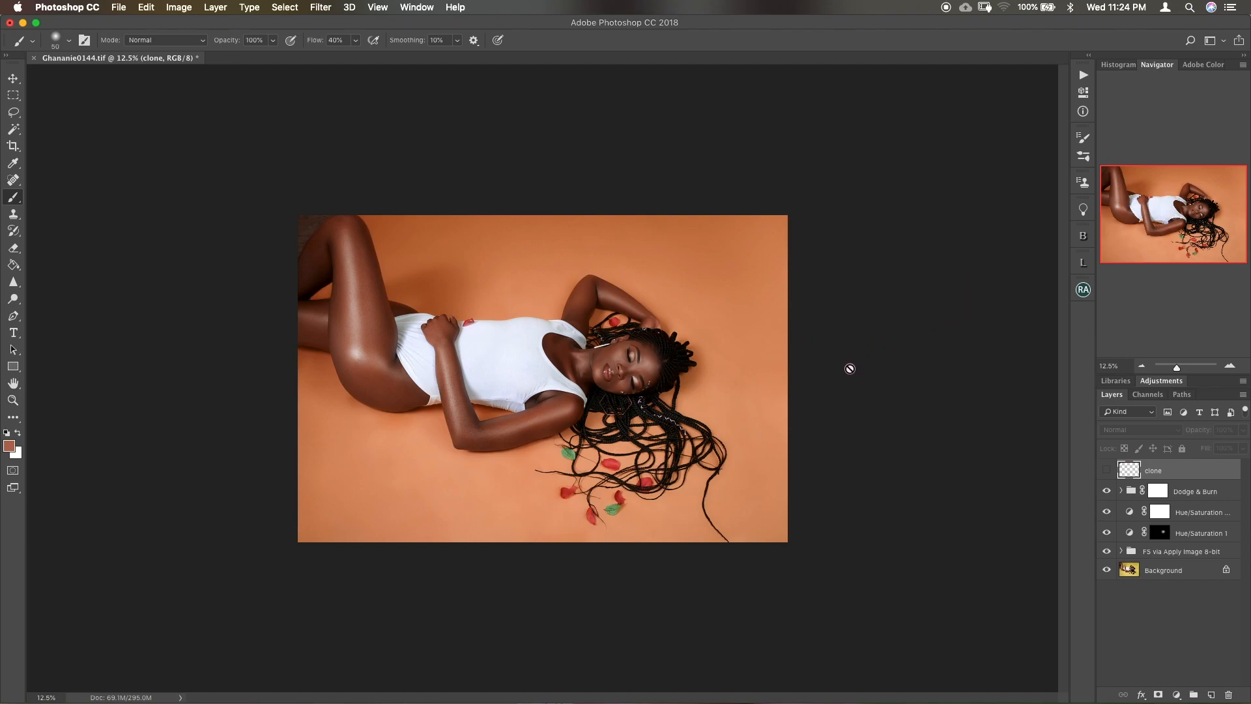
mouse_move(890, 381)
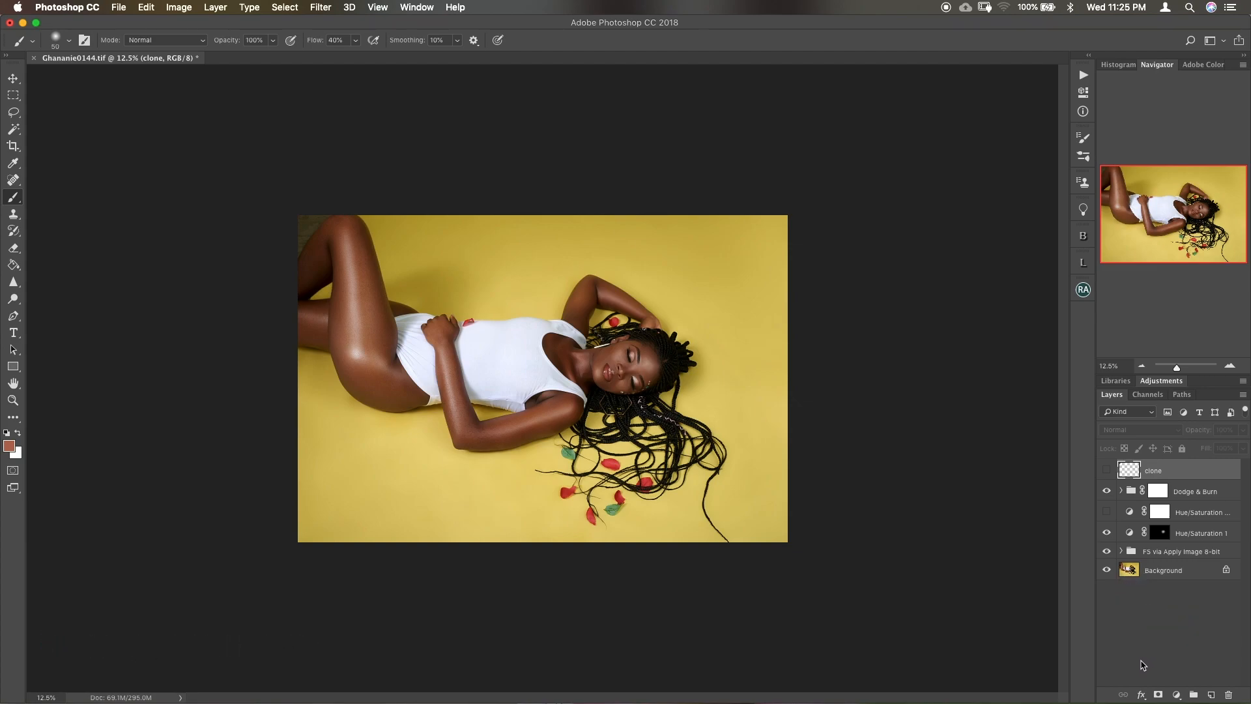
mouse_move(773, 429)
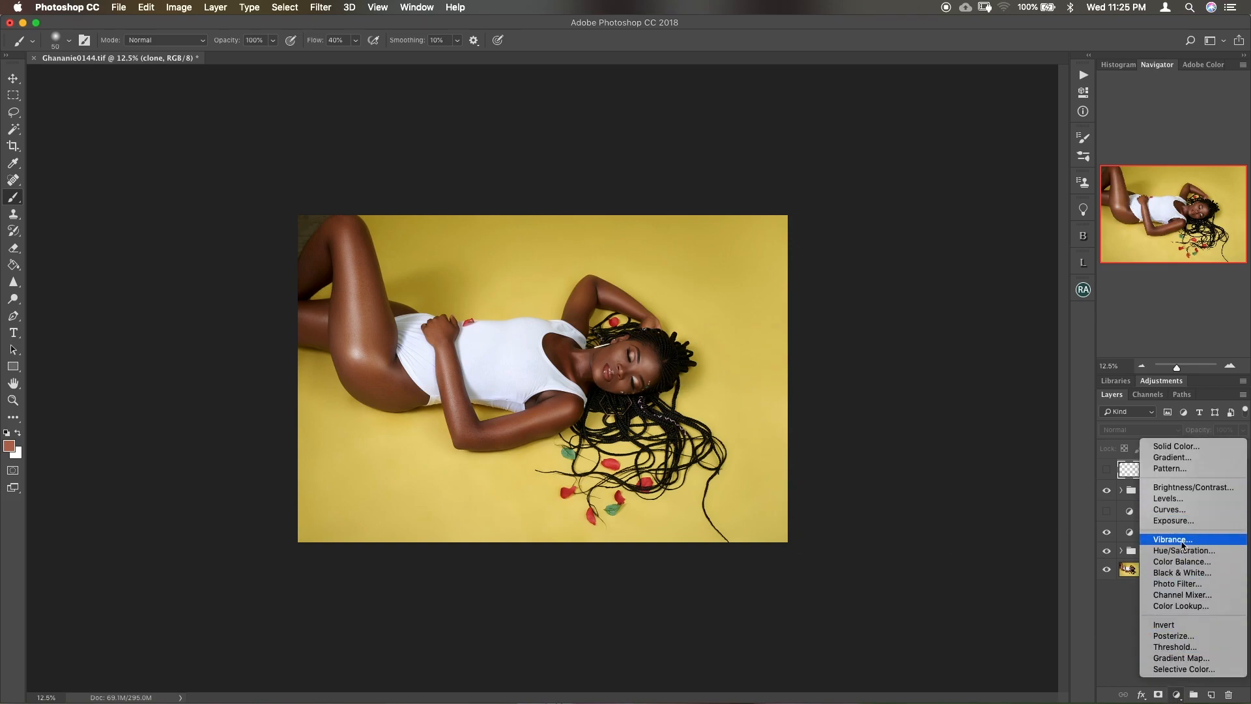
mouse_move(1183, 550)
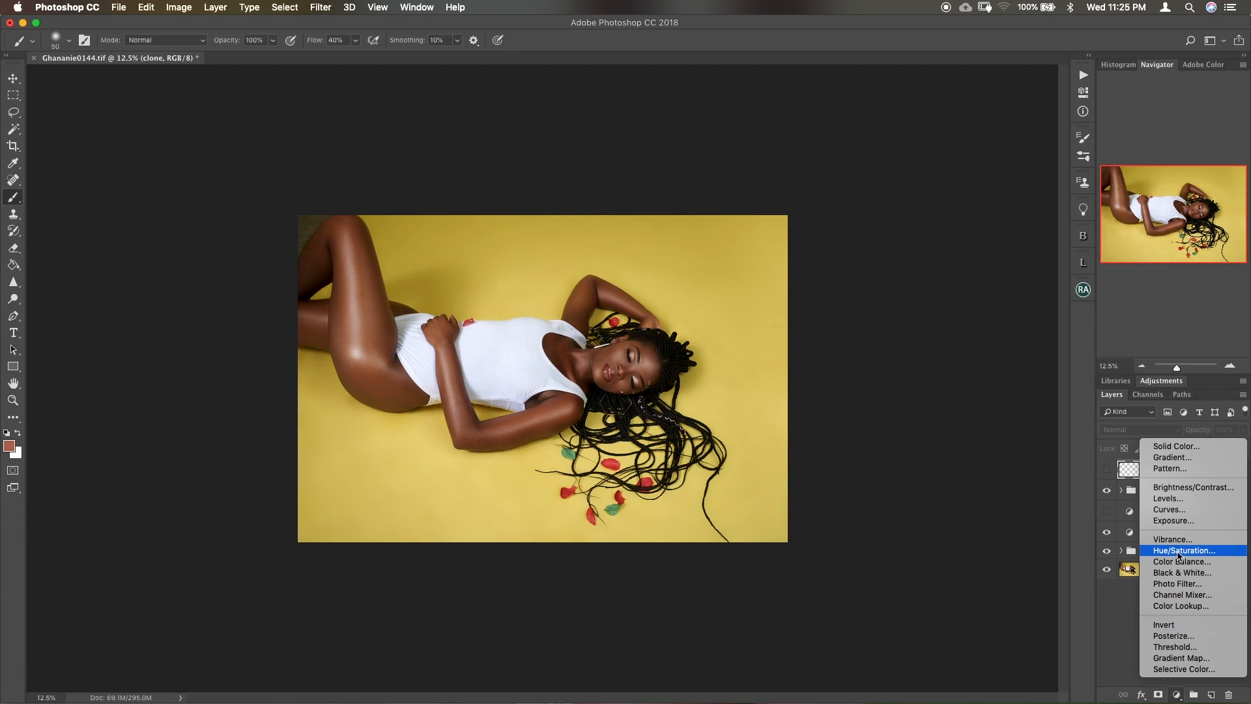
Step: Create a new Hue/Saturation adjustment layer at the top of the layer stack
left_click(1183, 550)
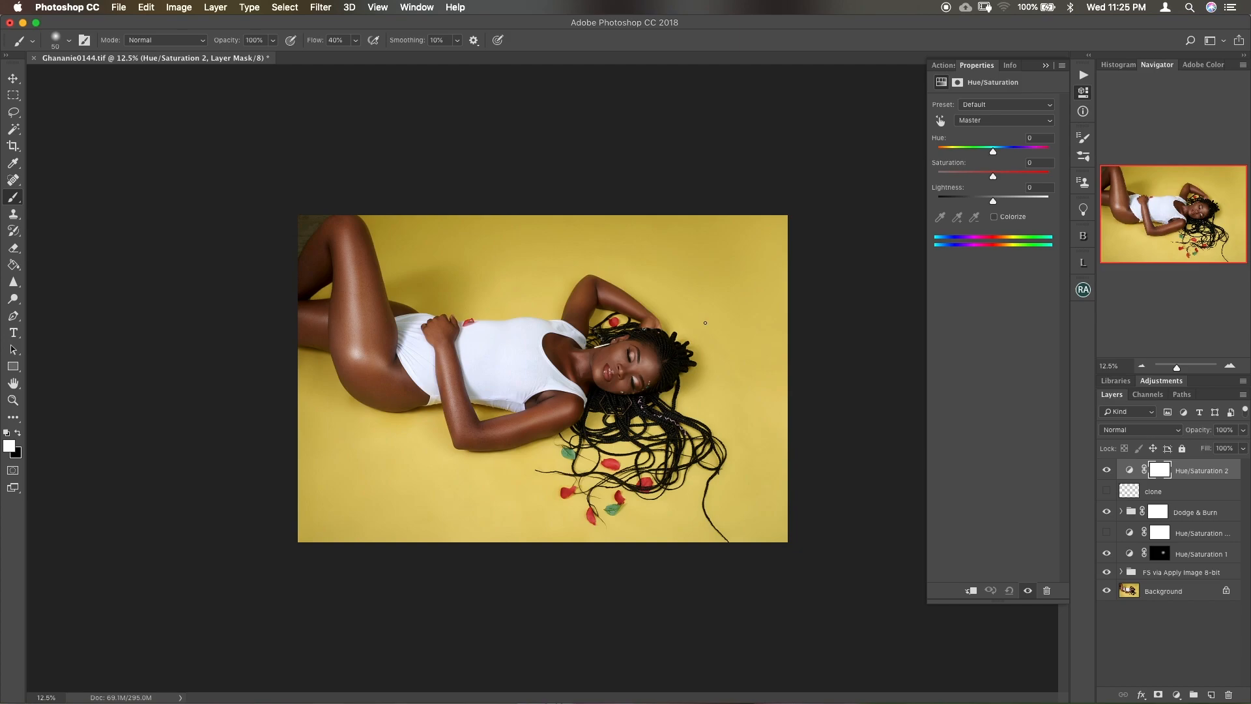
mouse_move(709, 327)
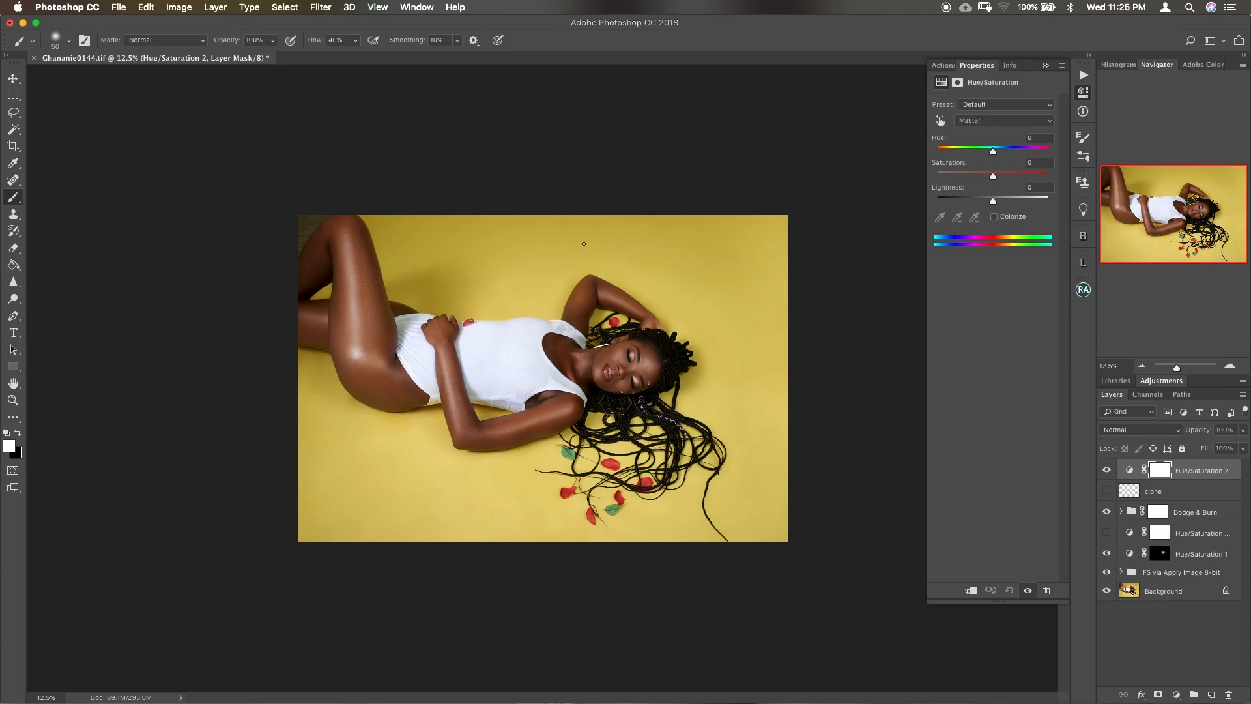
mouse_move(1010, 133)
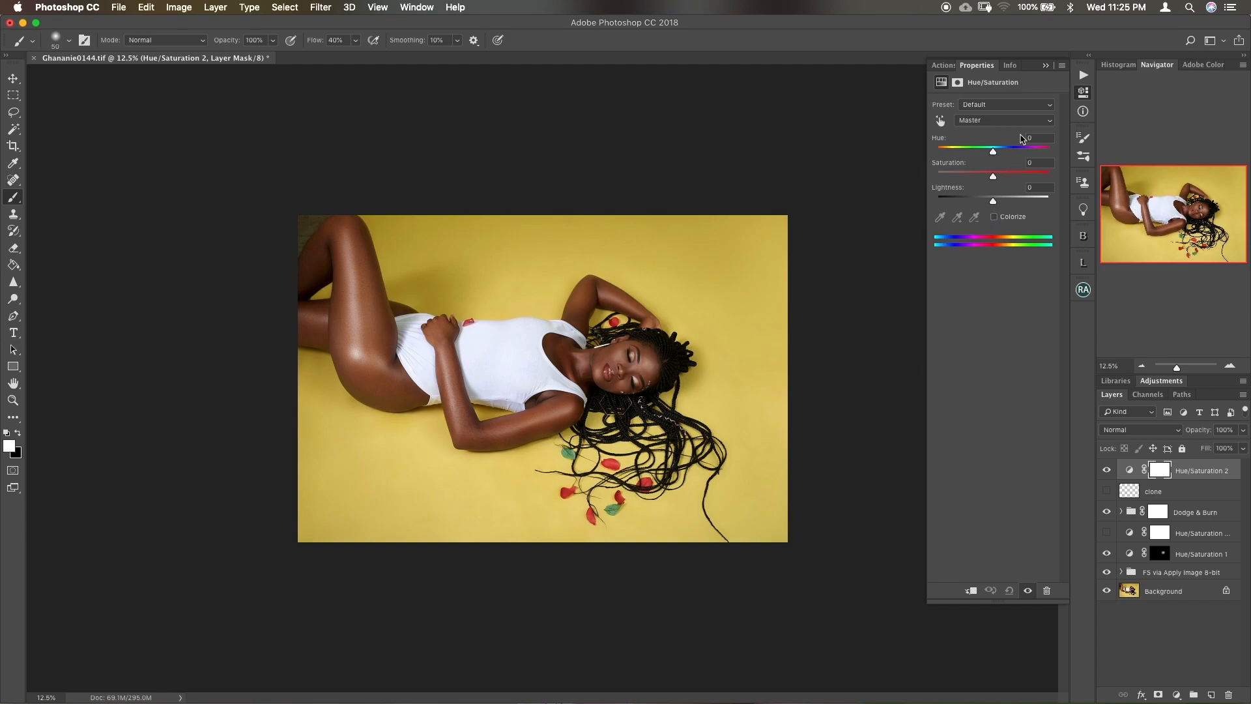
Step: Switch the Hue/Saturation colour range from Master to Yellows
left_click(1002, 120)
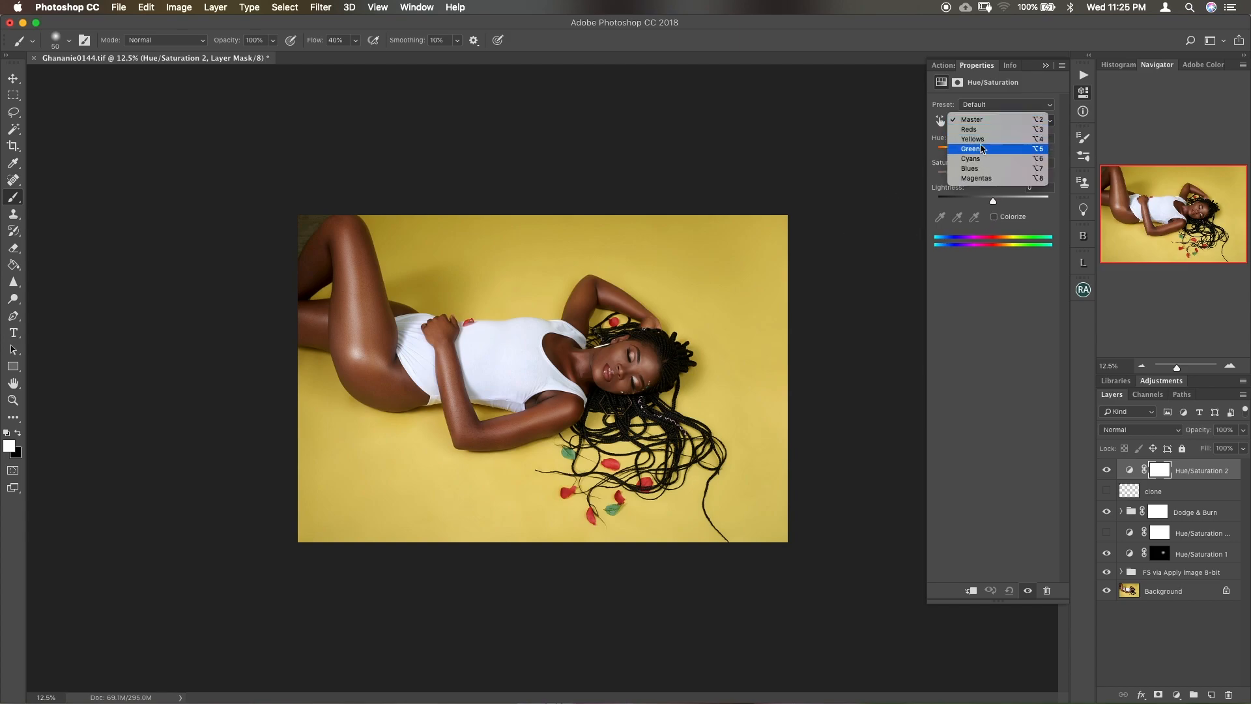
left_click(971, 138)
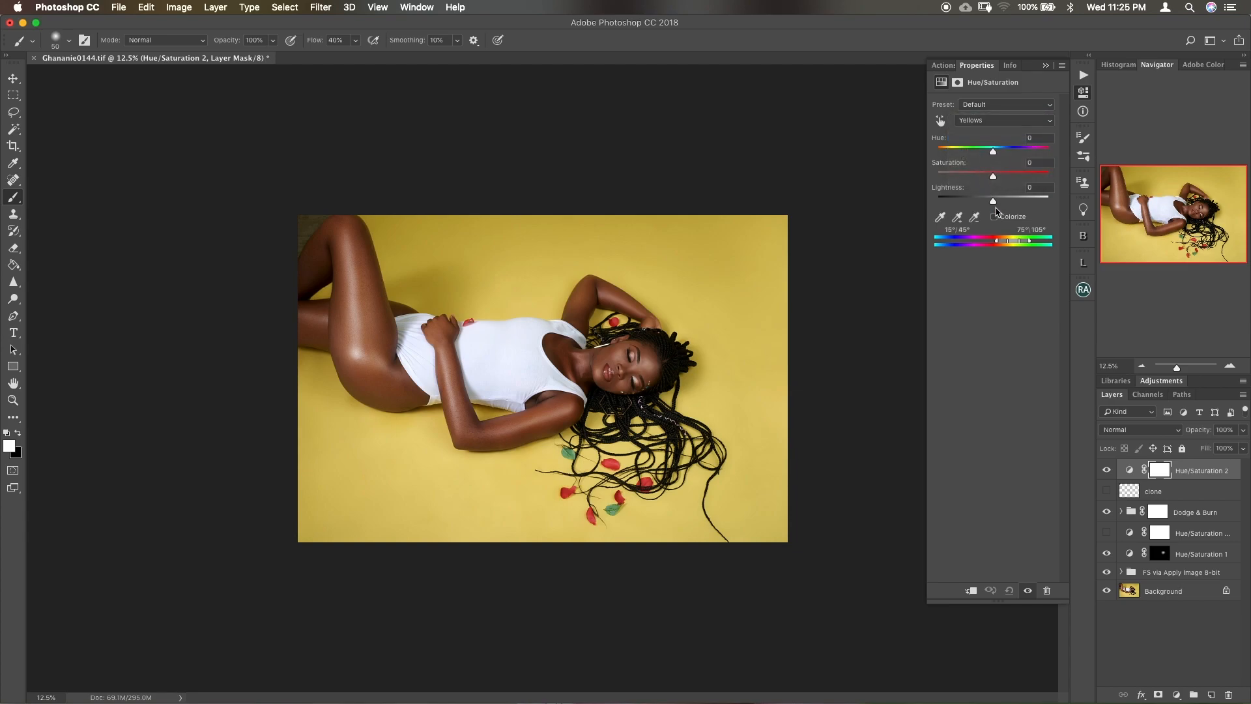
mouse_move(972, 199)
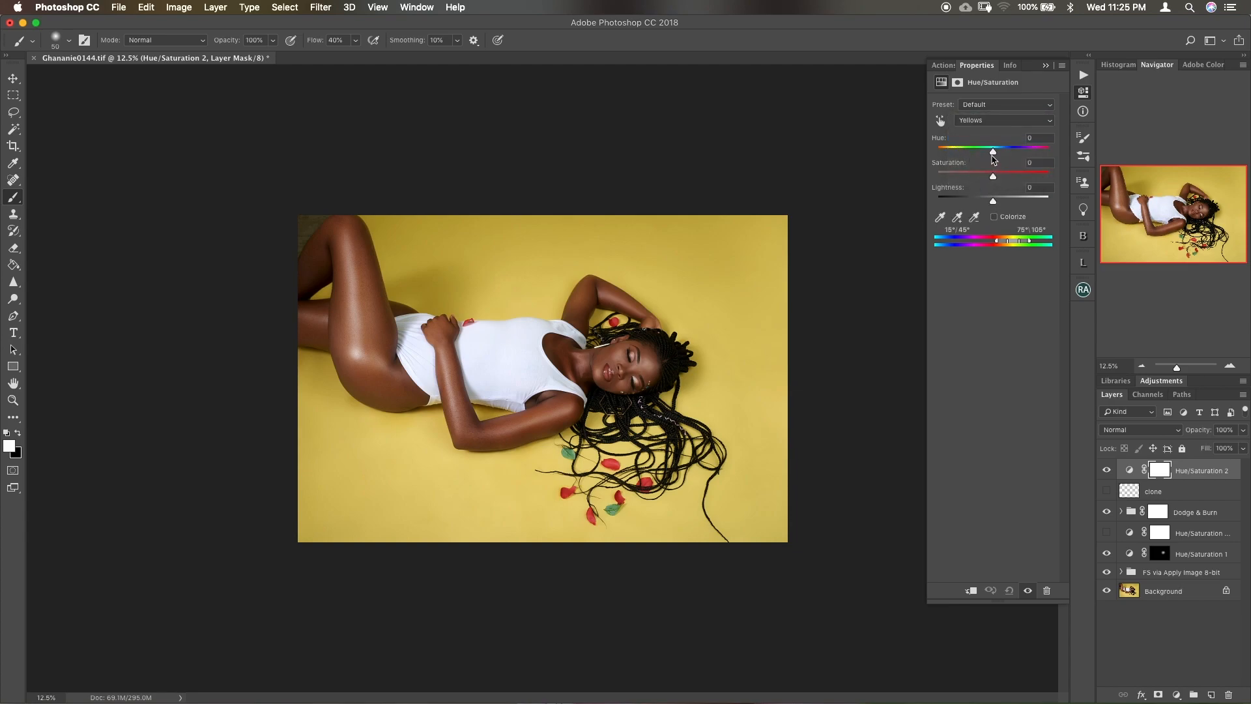
mouse_move(994, 157)
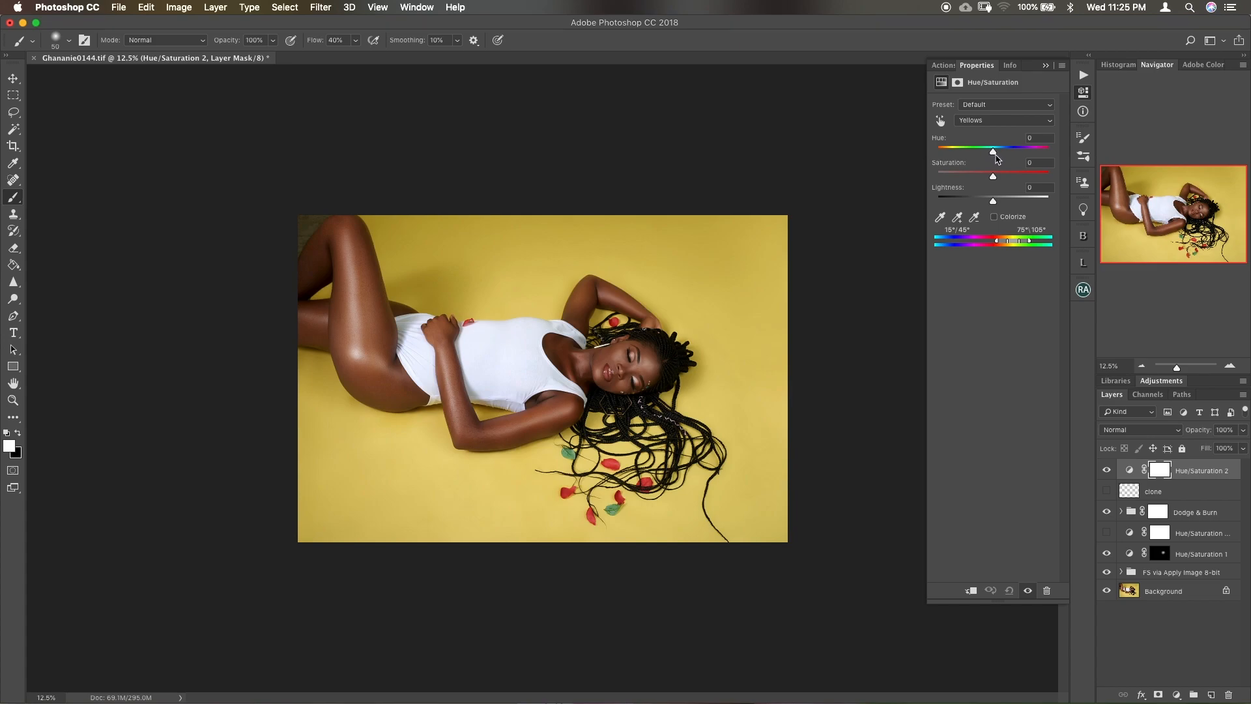
Step: Sweep the Yellows Hue slider through green and red, settling near -28 for a brownish-orange backdrop
left_click_drag(993, 152, 990, 151)
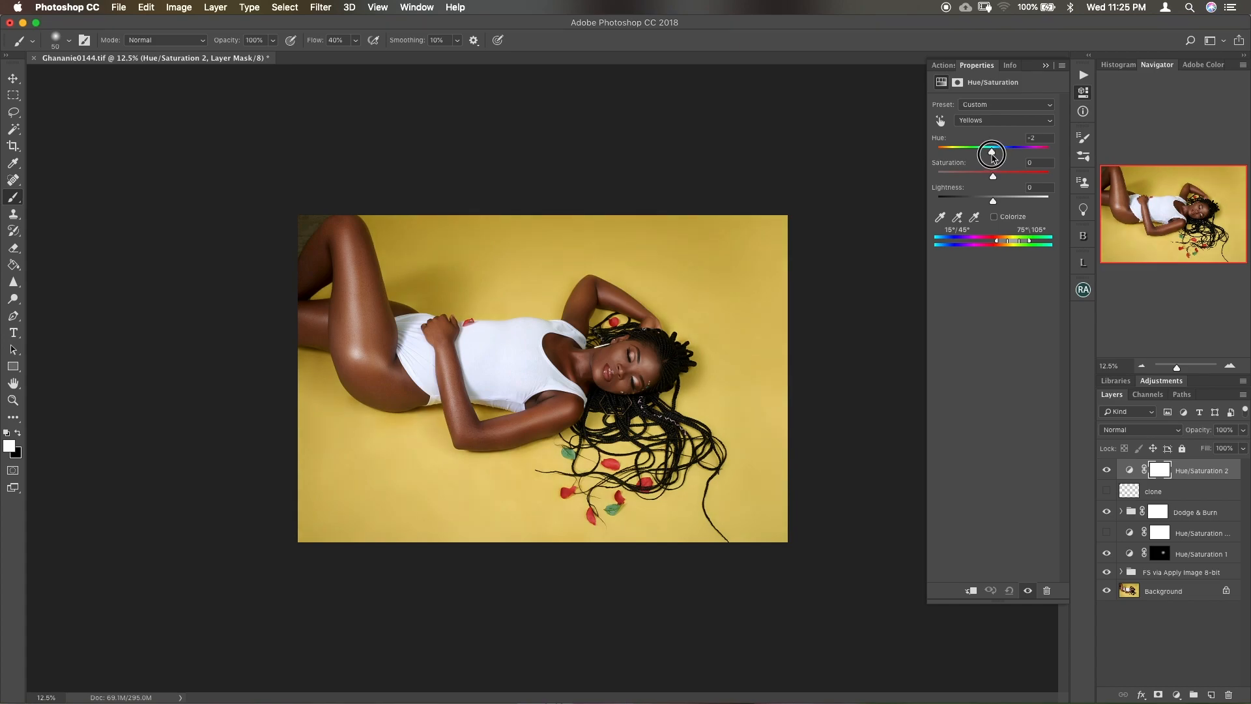
left_click_drag(992, 152, 1016, 152)
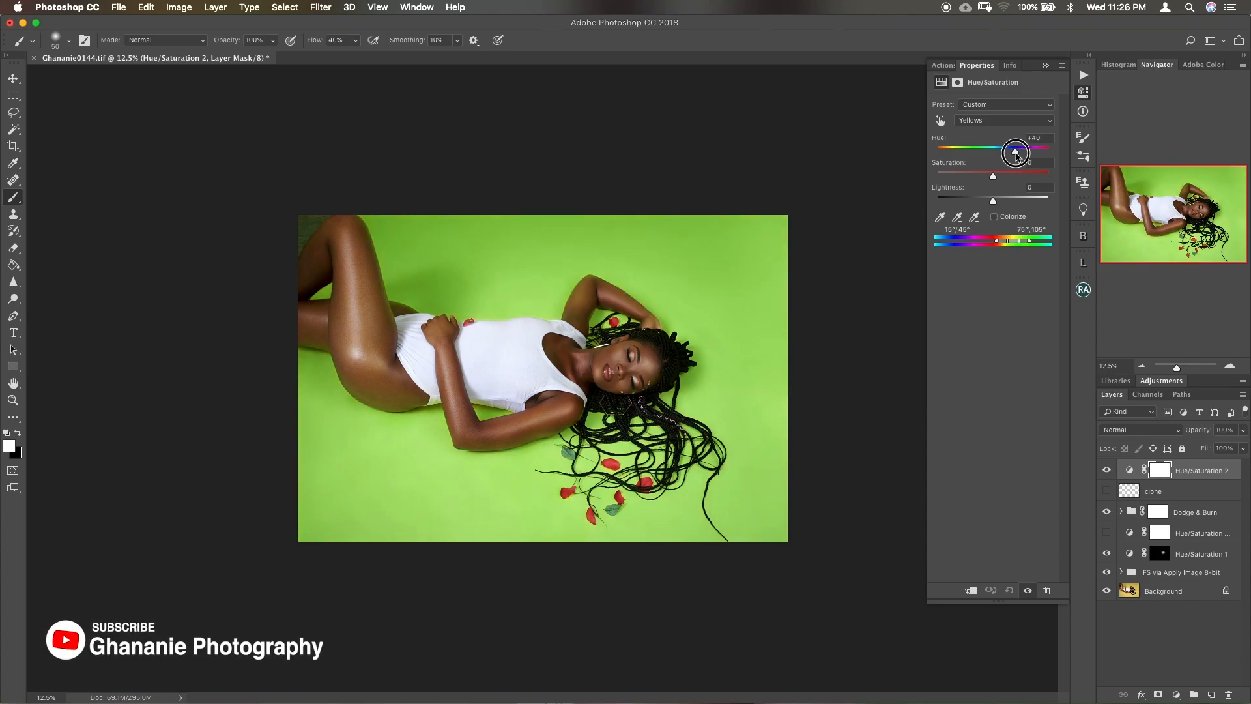
left_click_drag(1015, 150, 1032, 150)
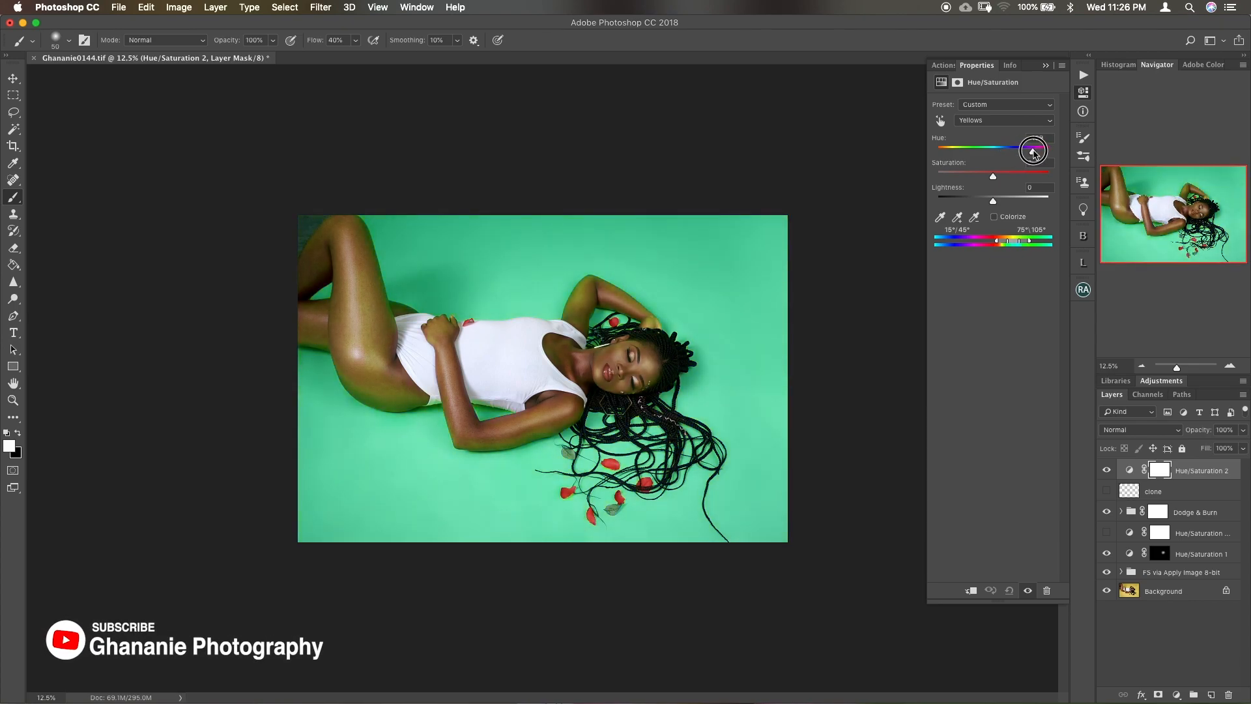
left_click_drag(1033, 148, 966, 154)
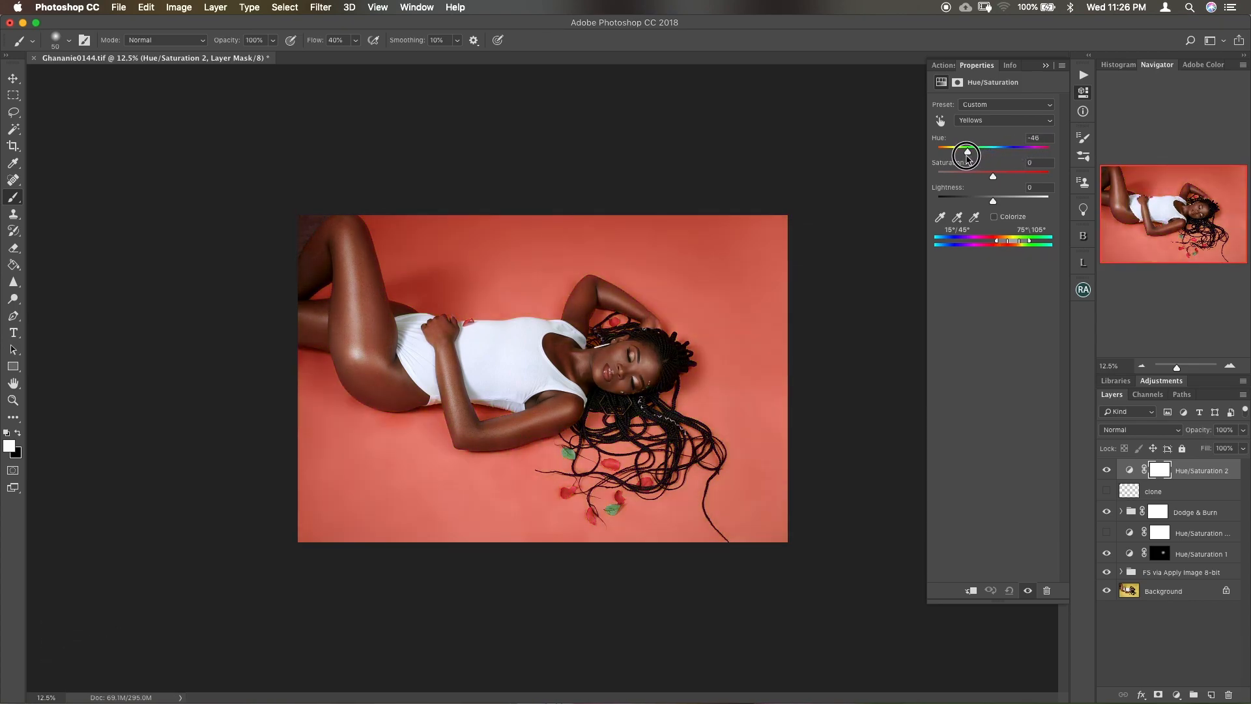
left_click_drag(966, 154, 984, 159)
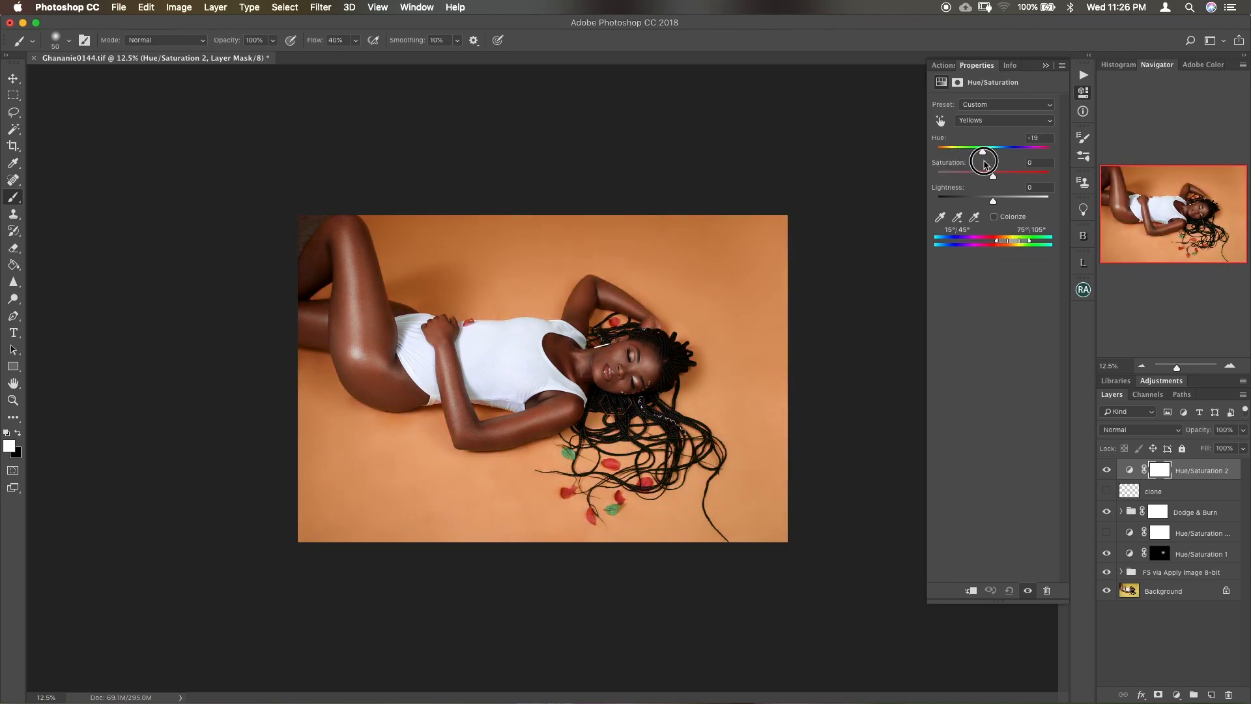
left_click_drag(982, 159, 992, 154)
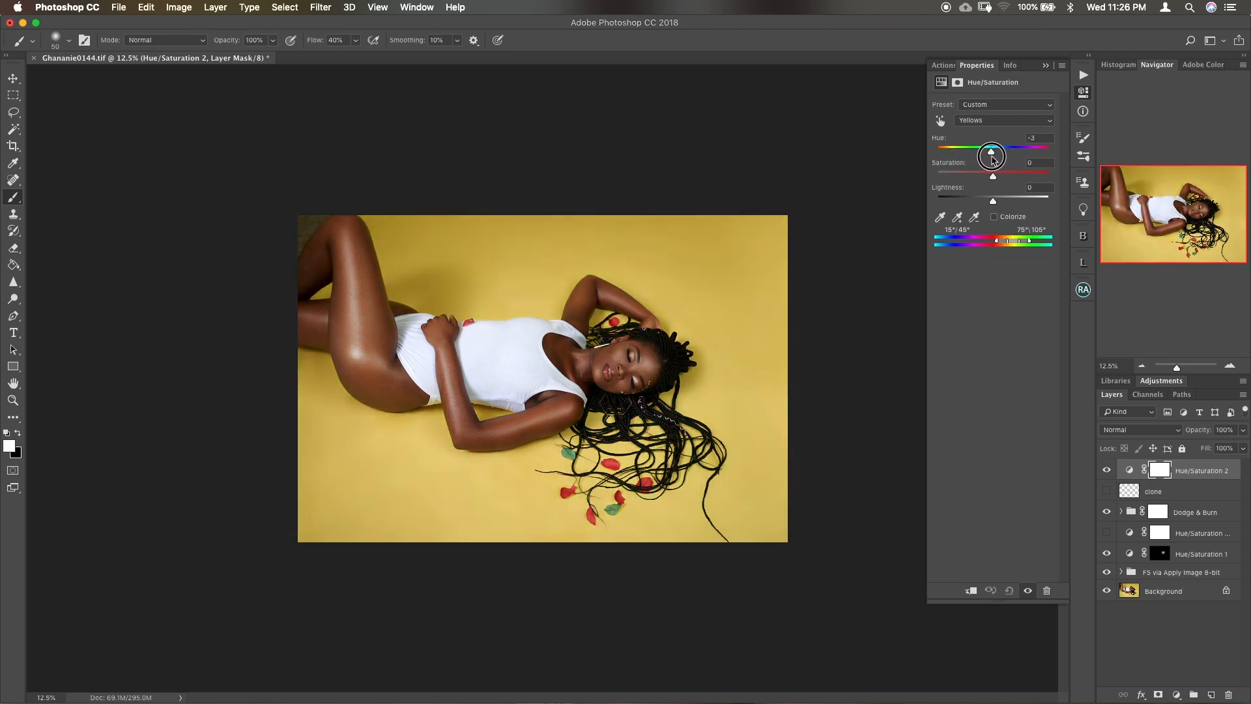
left_click_drag(991, 155, 978, 155)
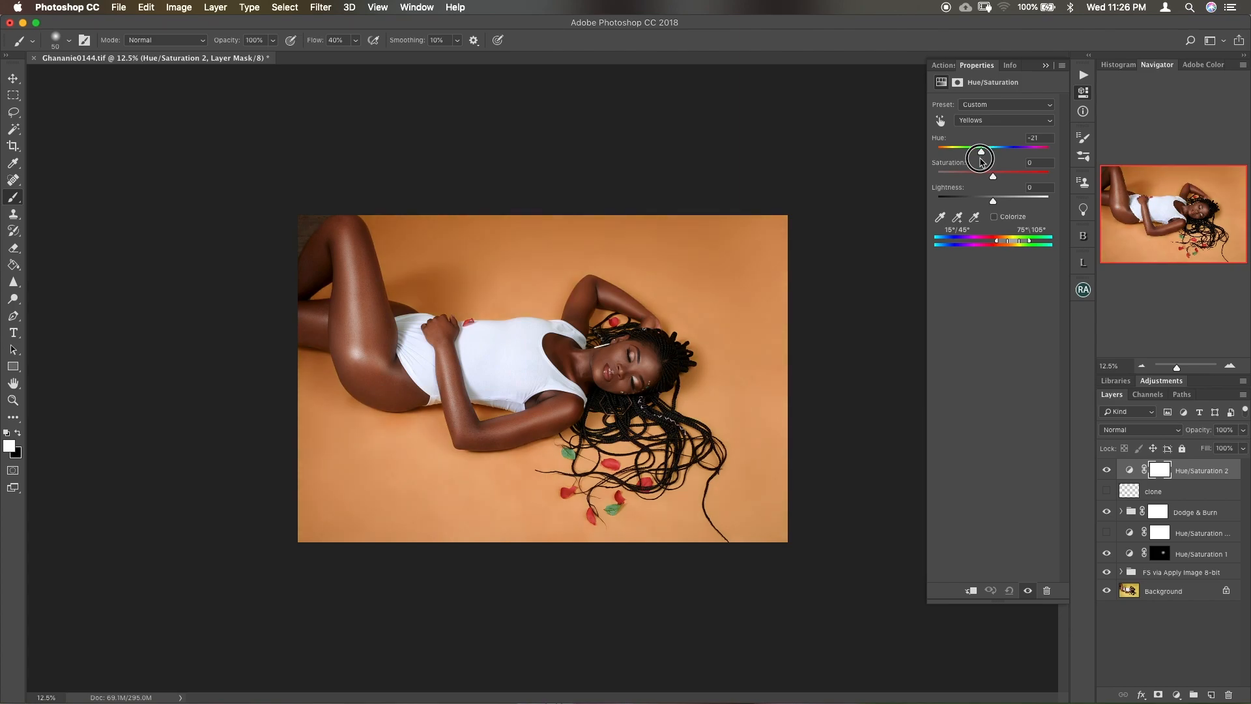
left_click_drag(981, 148, 979, 147)
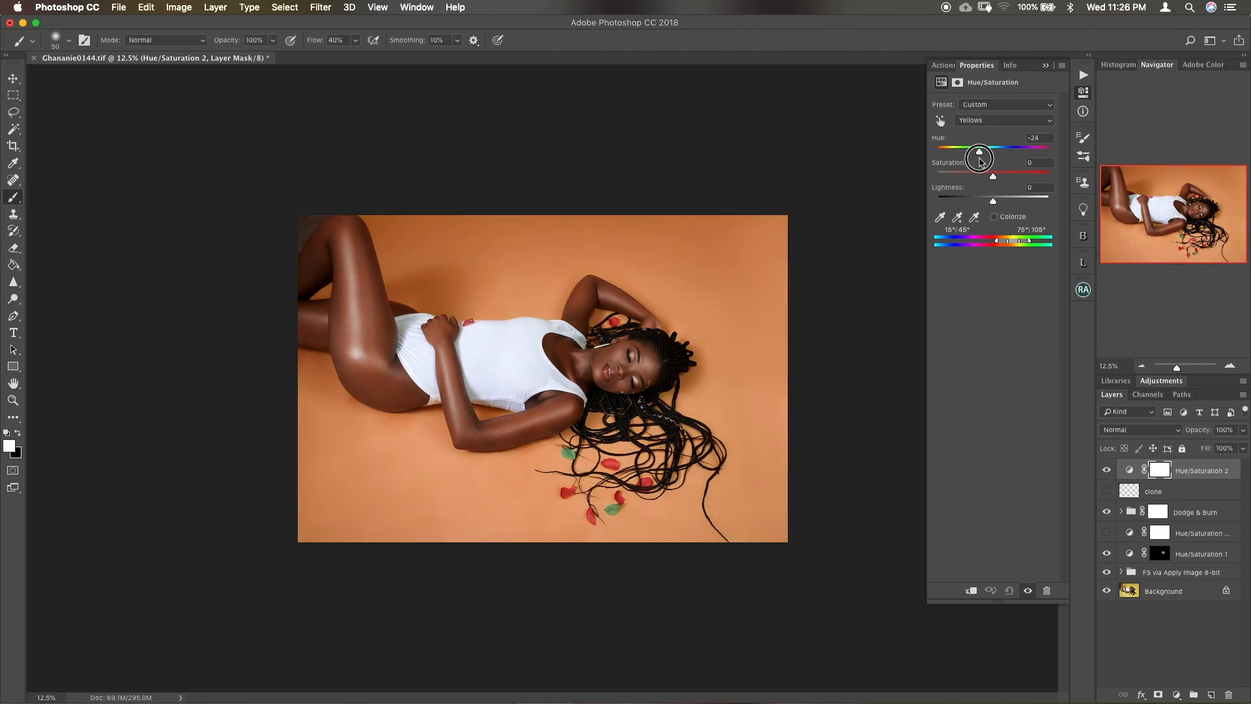
left_click_drag(980, 155, 975, 161)
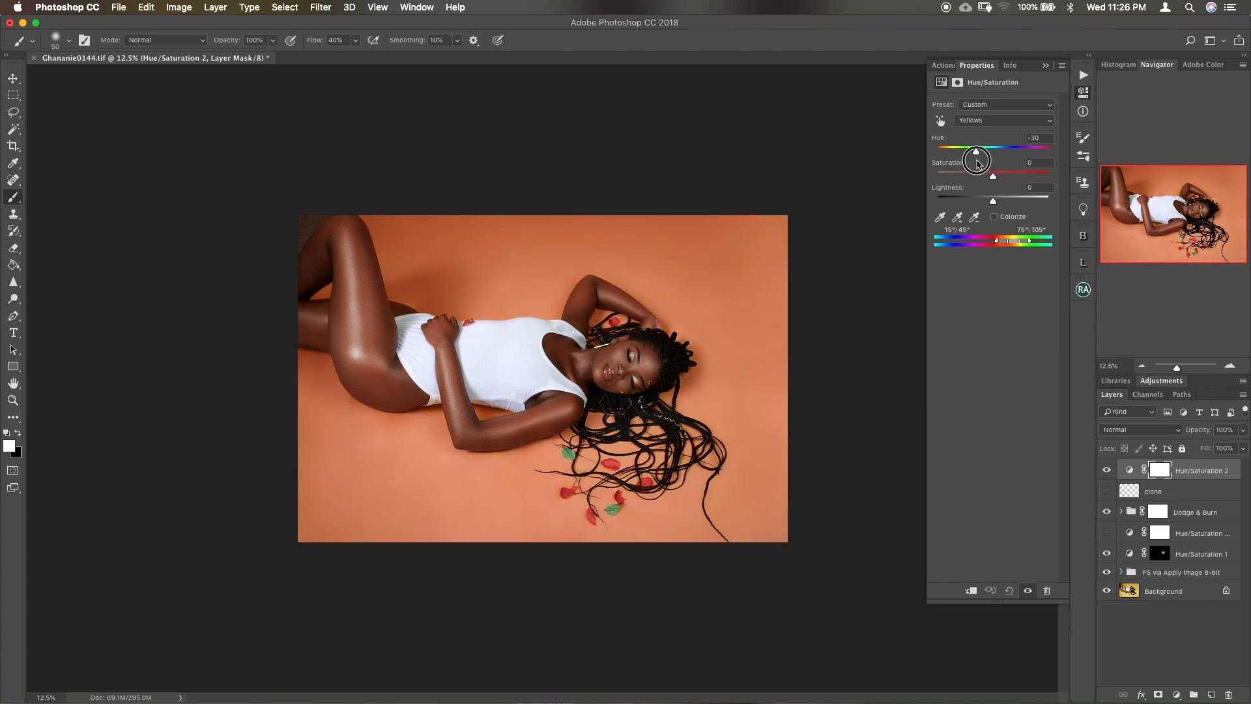
left_click_drag(975, 158, 977, 151)
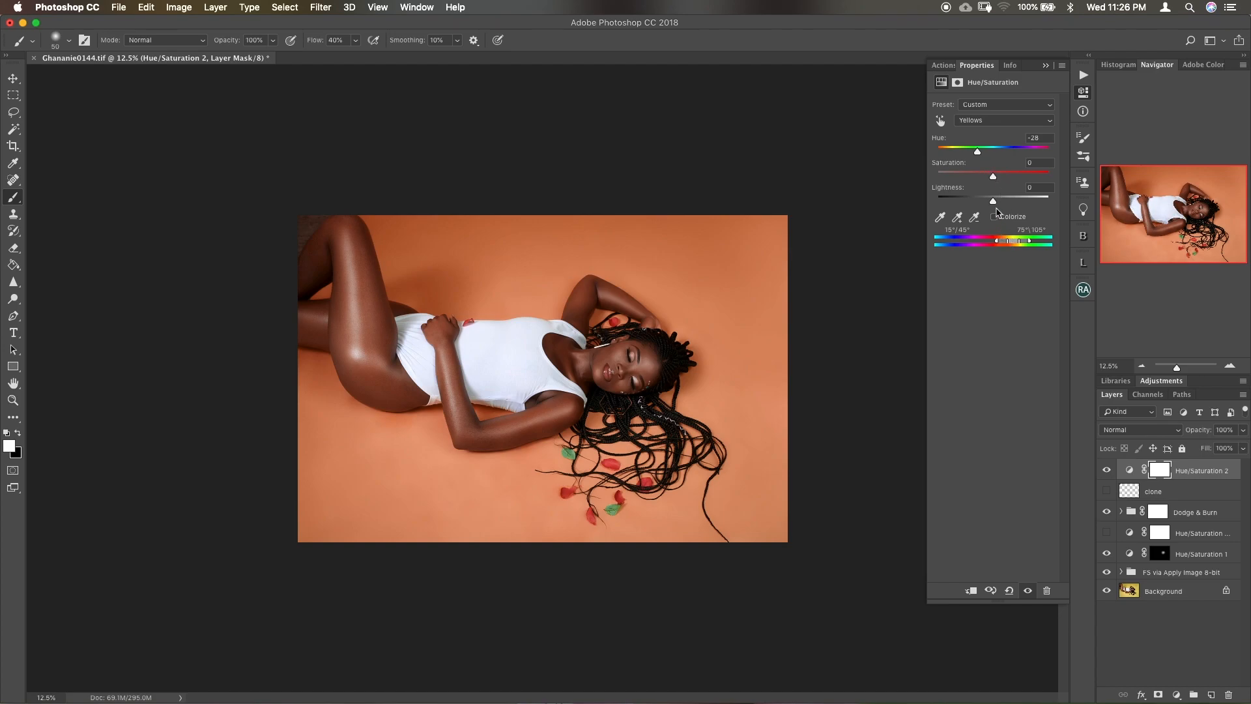
left_click_drag(993, 200, 994, 201)
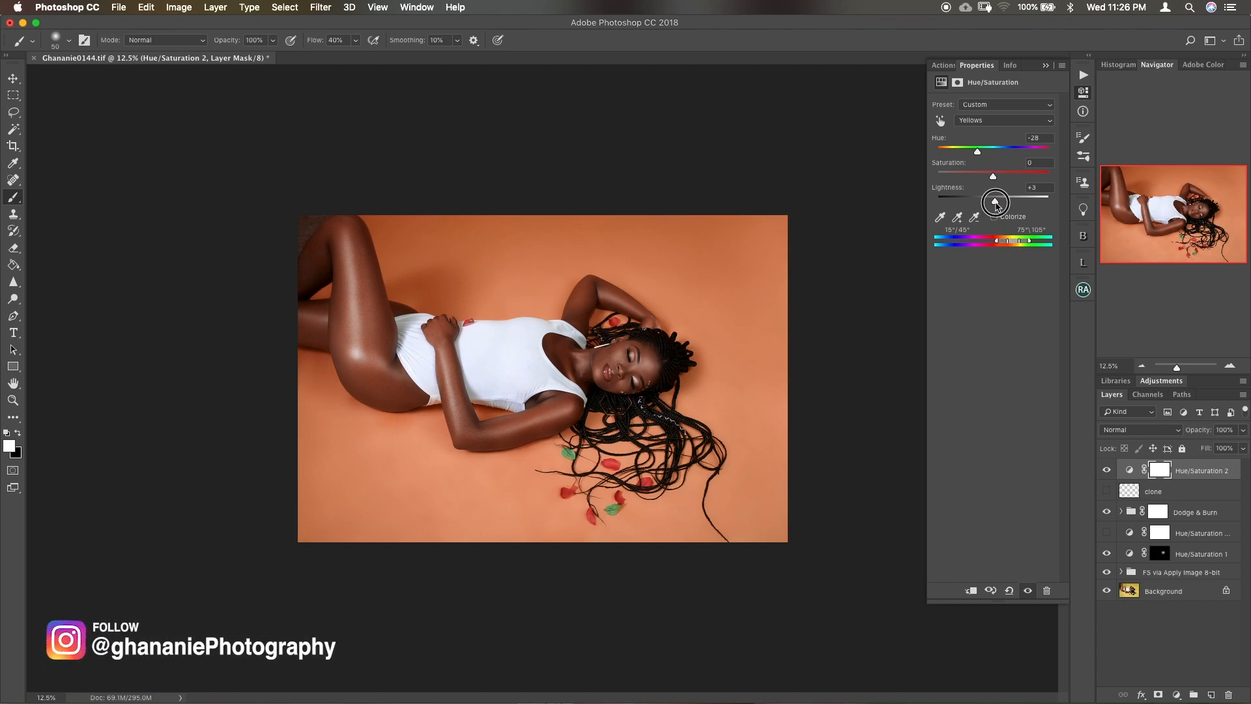
left_click_drag(995, 200, 1005, 201)
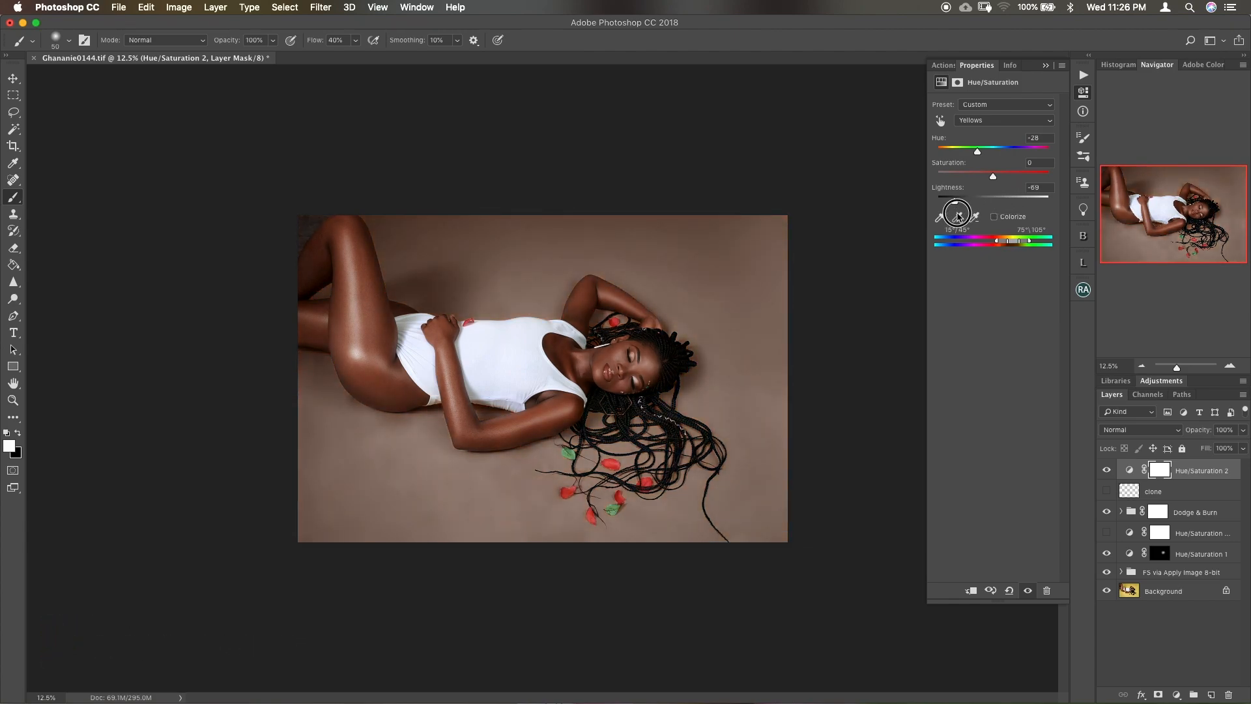
left_click_drag(965, 198, 993, 199)
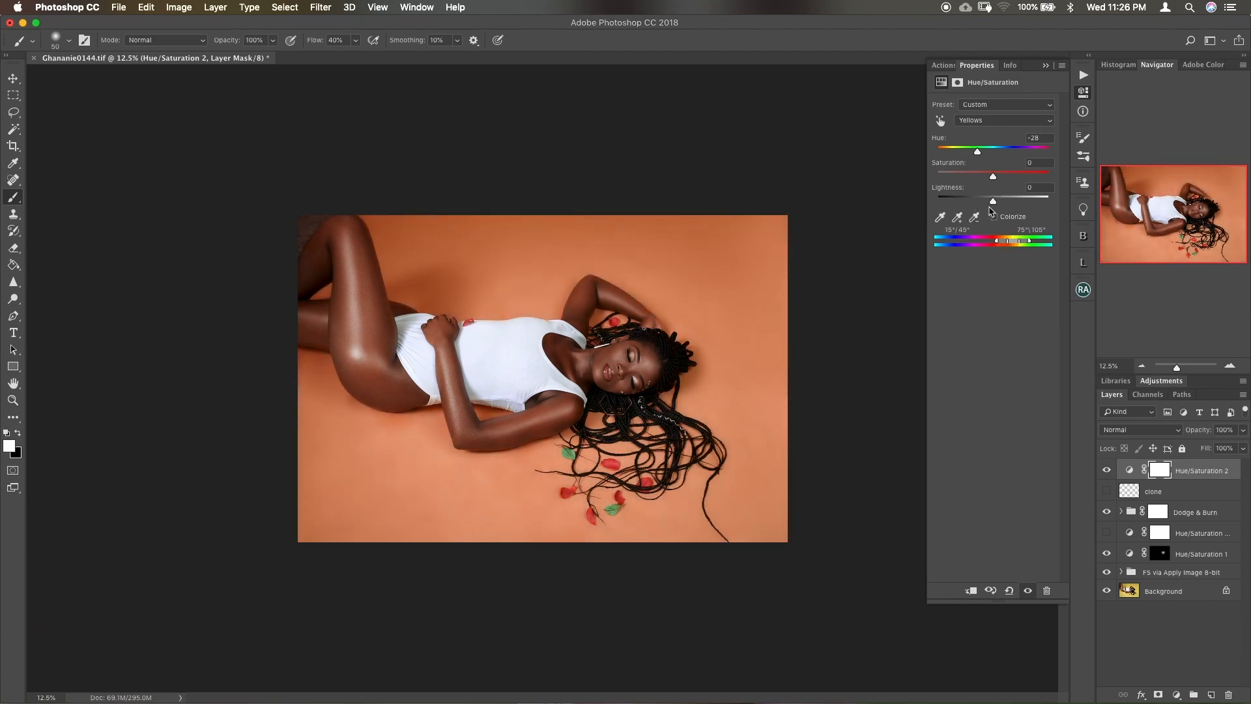
left_click_drag(993, 175, 995, 175)
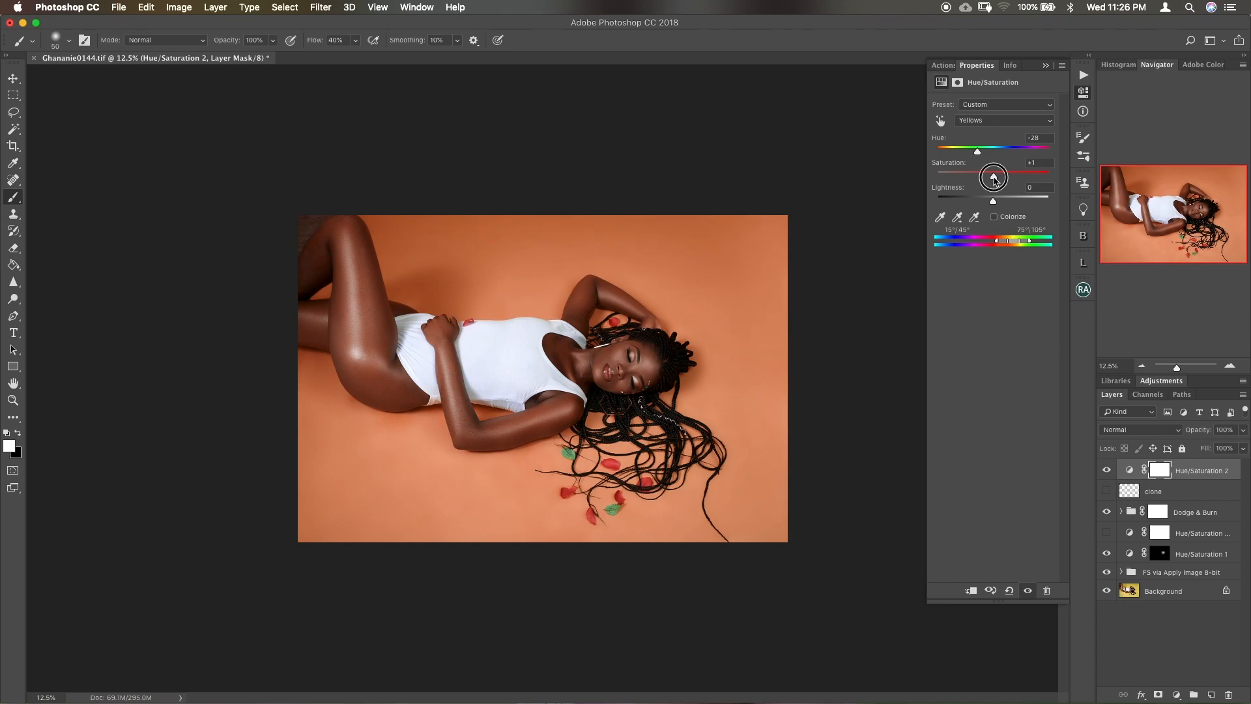
left_click_drag(993, 174, 1024, 173)
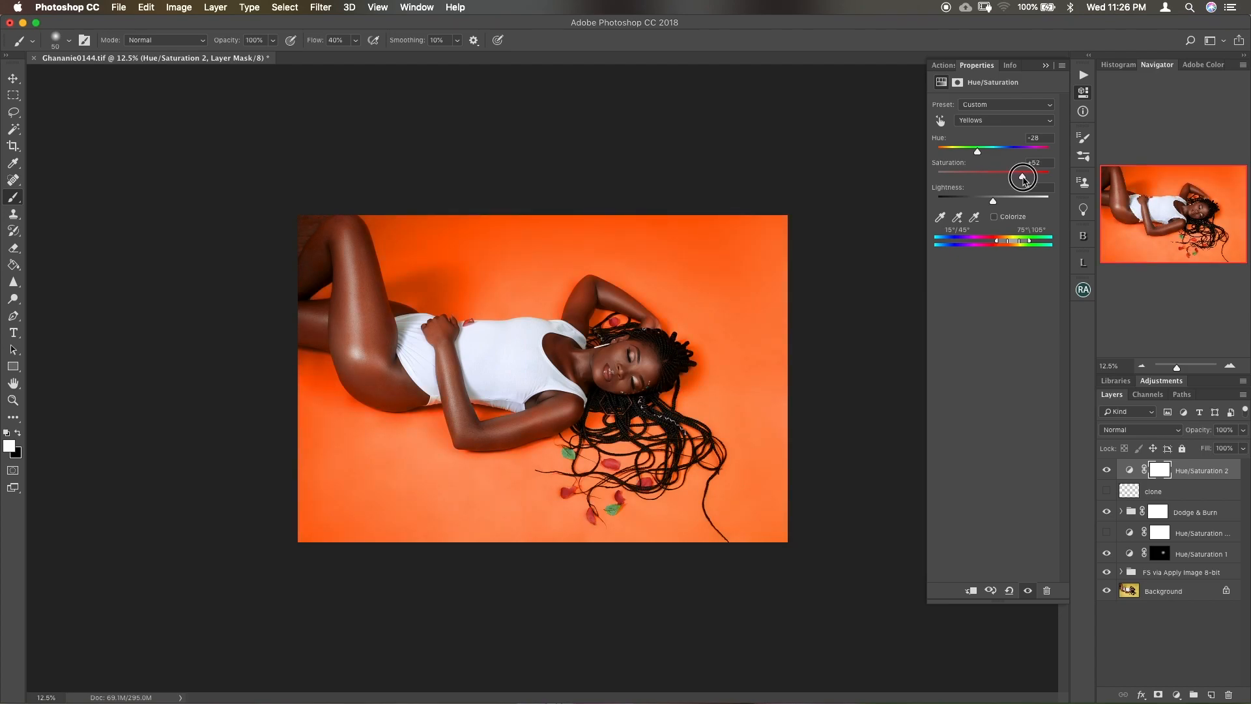
left_click_drag(1024, 176, 1018, 176)
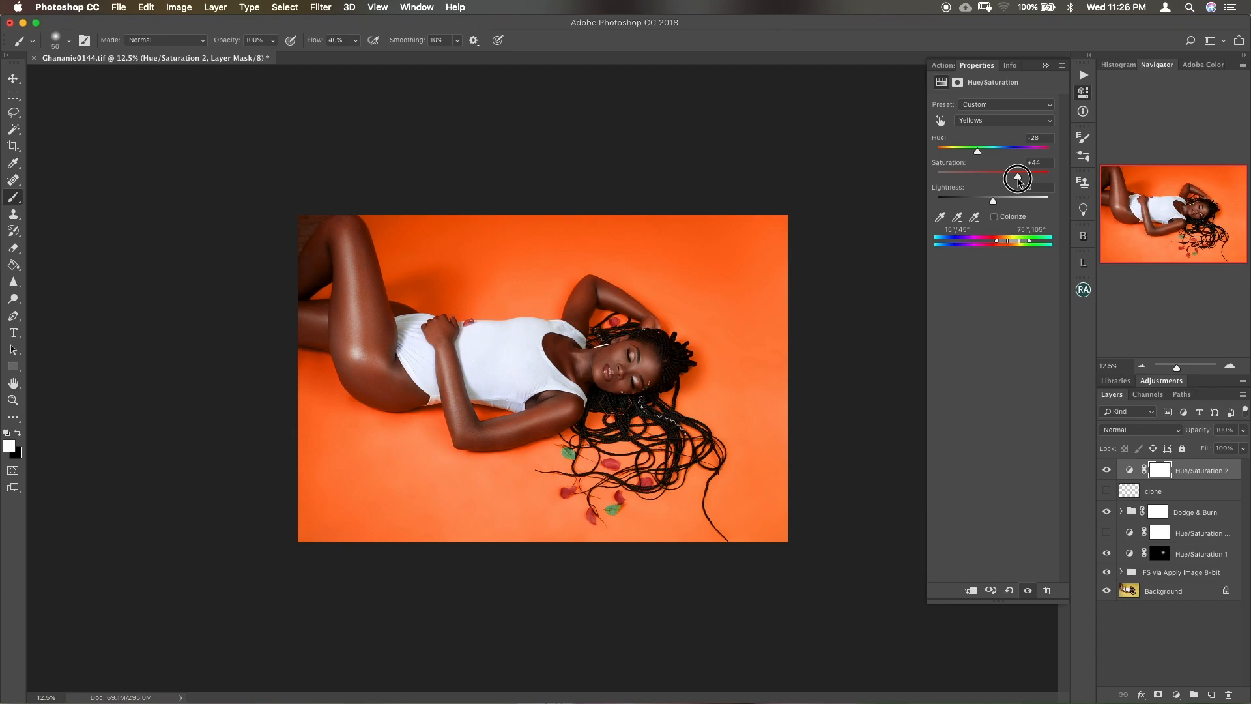
left_click_drag(1015, 175, 940, 175)
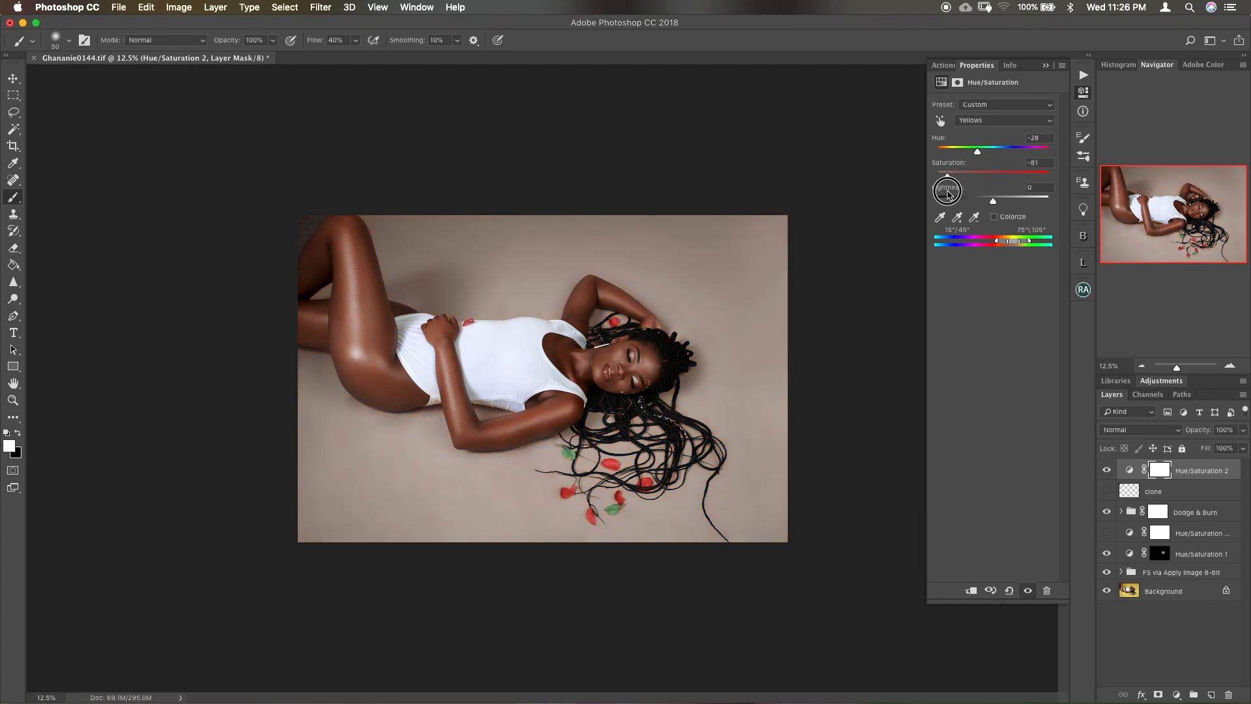
left_click_drag(976, 172, 937, 172)
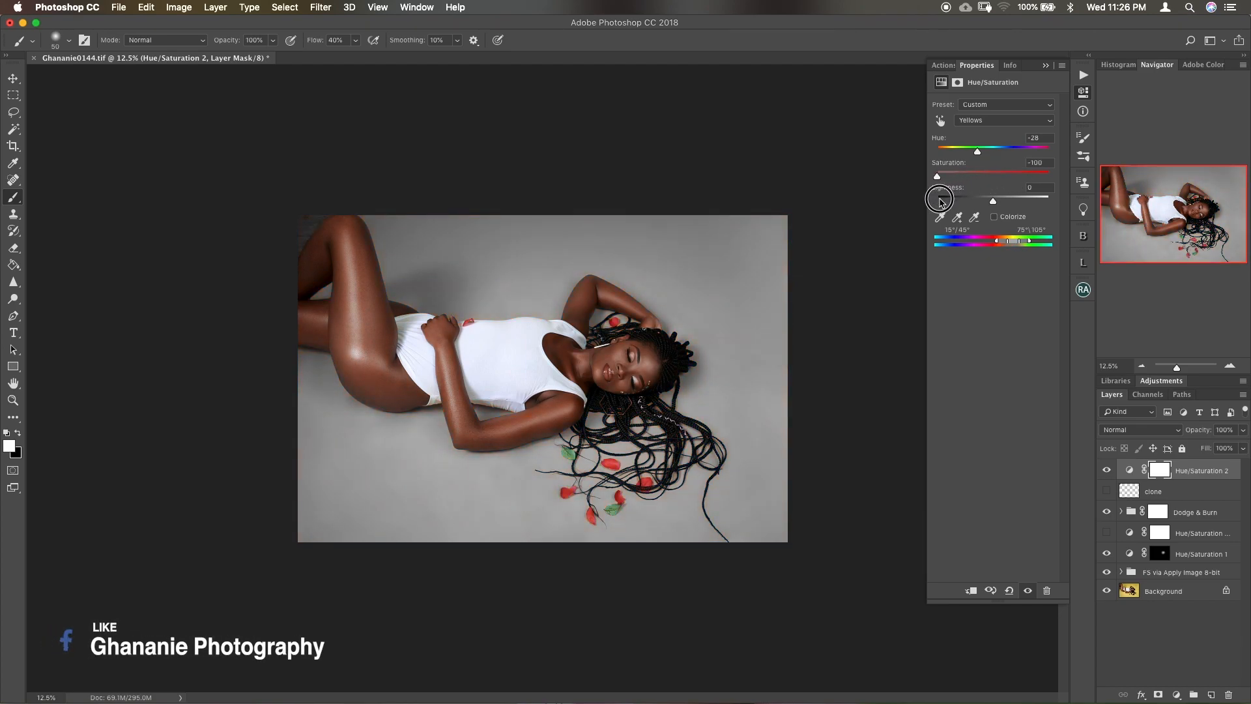
left_click_drag(937, 176, 993, 176)
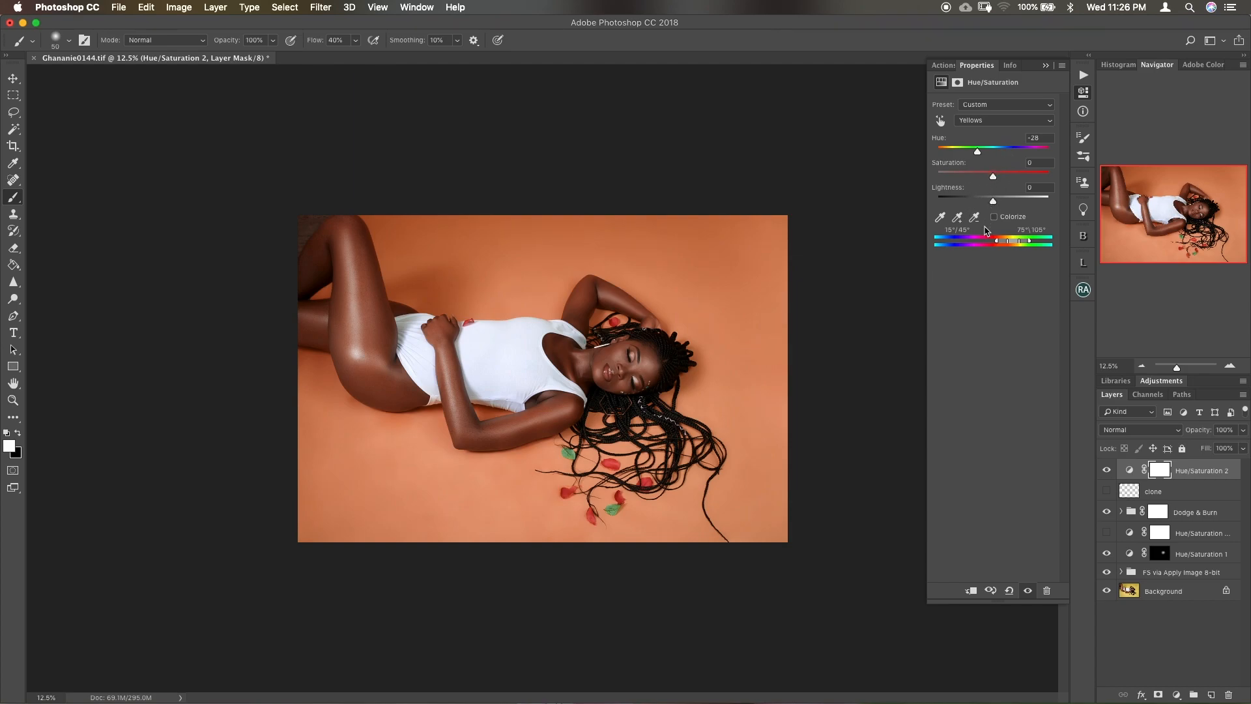
mouse_move(956, 288)
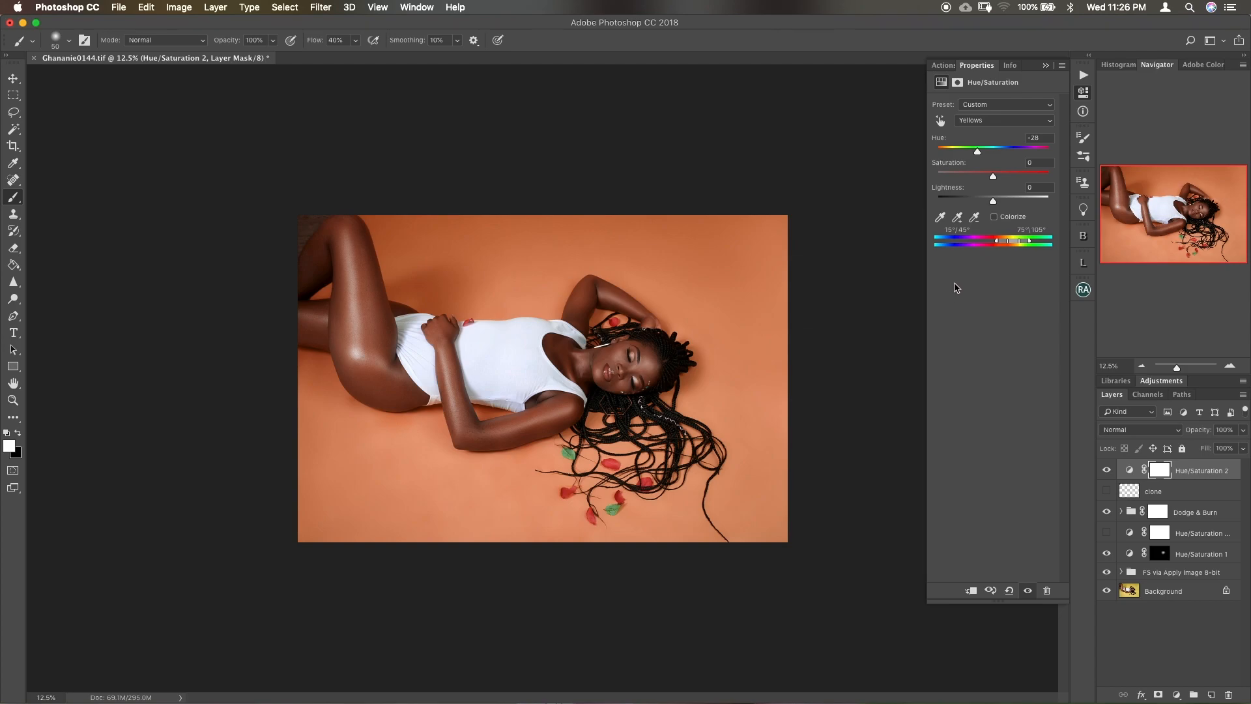
mouse_move(1079, 467)
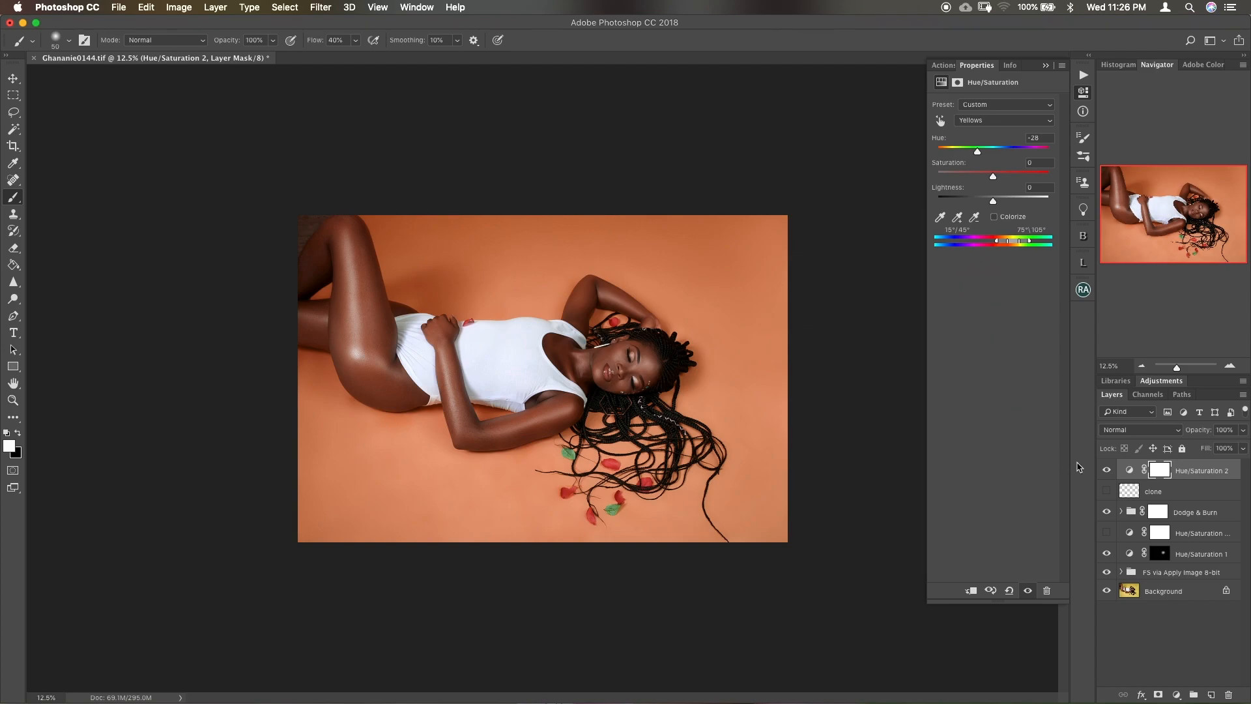